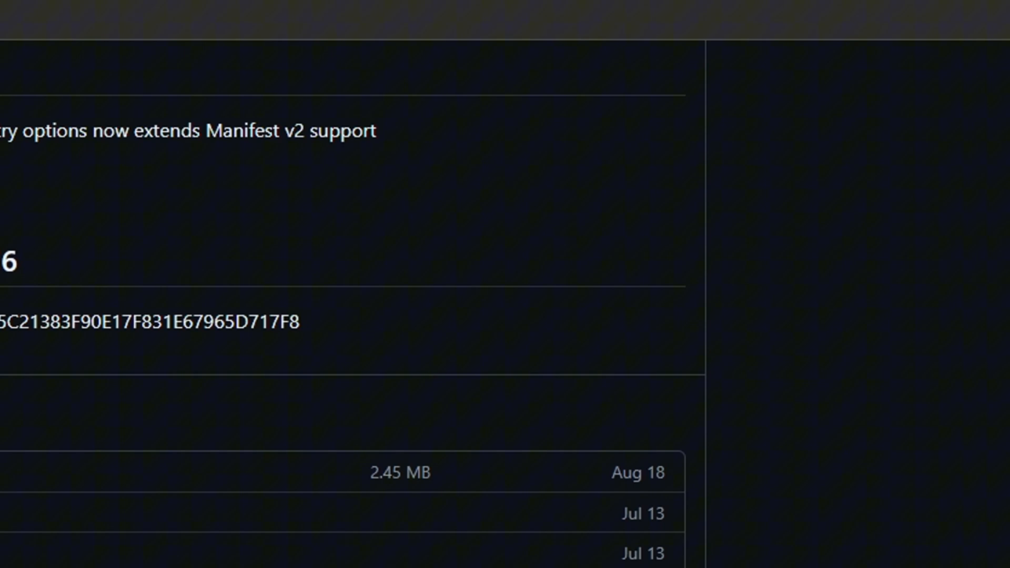
Launch Optimizer-16.7 (1).exe from Chrome's recent downloads
click(837, 69)
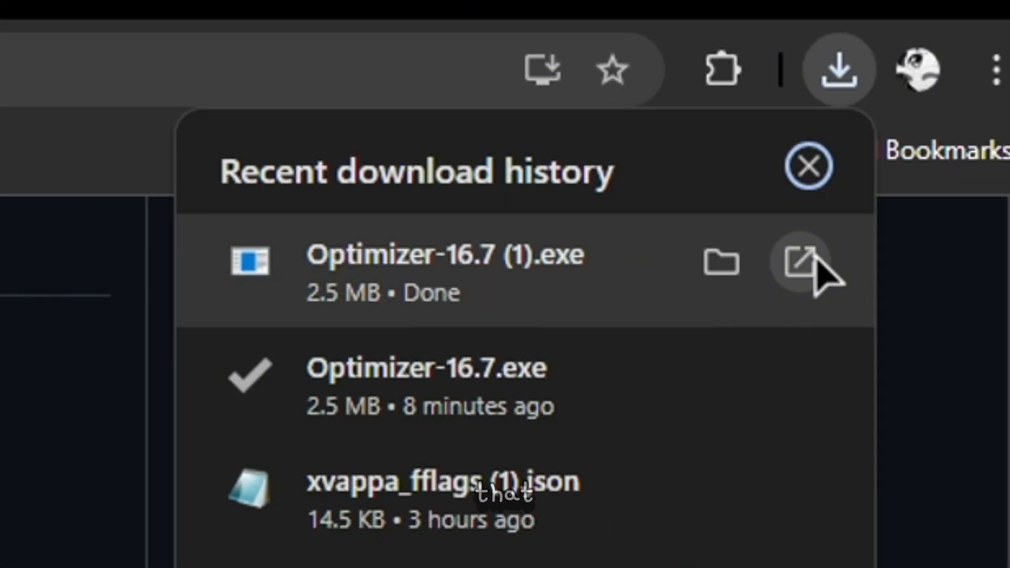
mouse_move(818, 297)
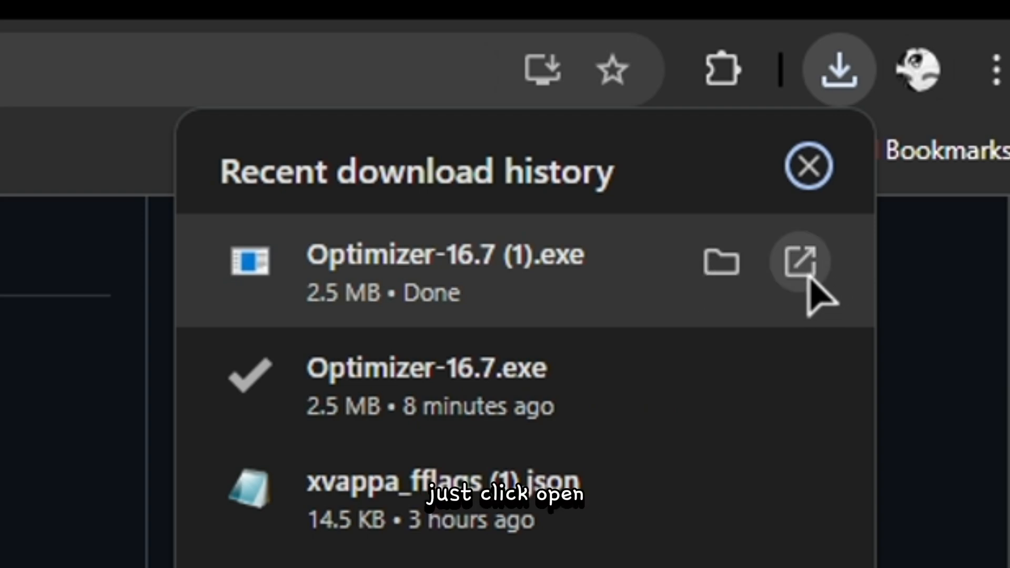
click(799, 261)
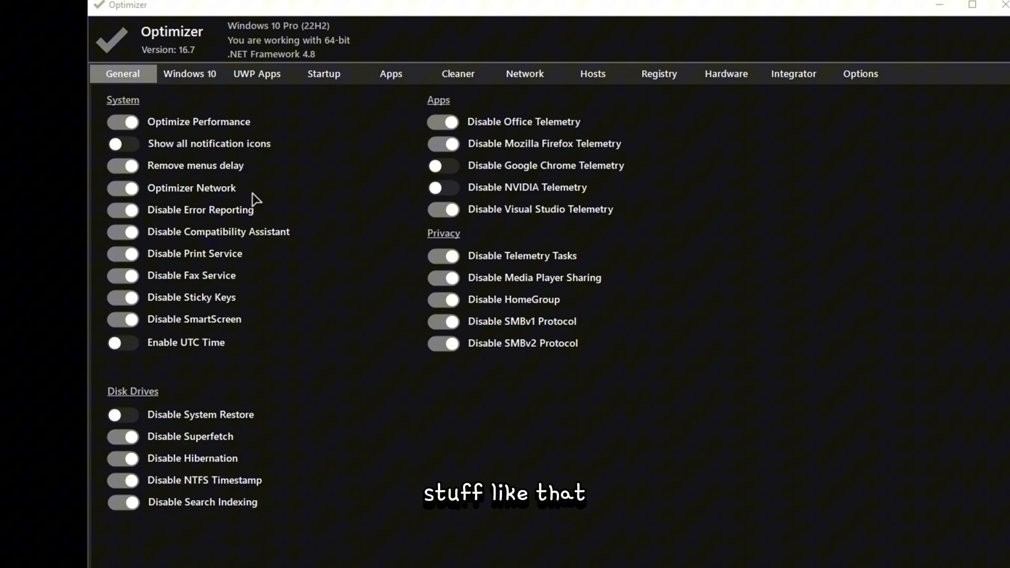
Switch Optimizer to its Network section showing the Realtek adapter's DNS settings
click(524, 73)
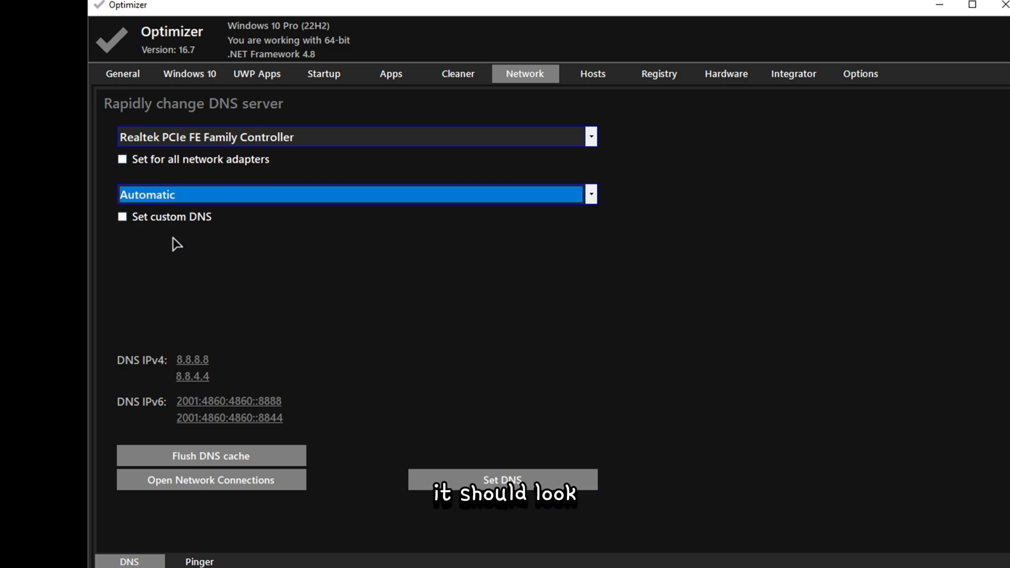
Choose Google as the Realtek adapter's DNS server and bring up the Pinger tool
click(589, 193)
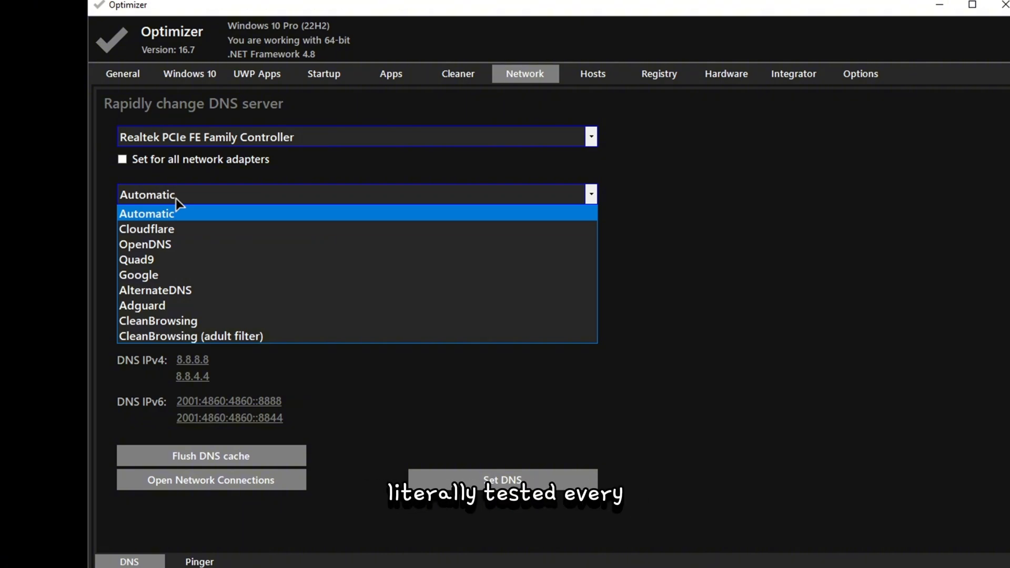
mouse_move(146, 228)
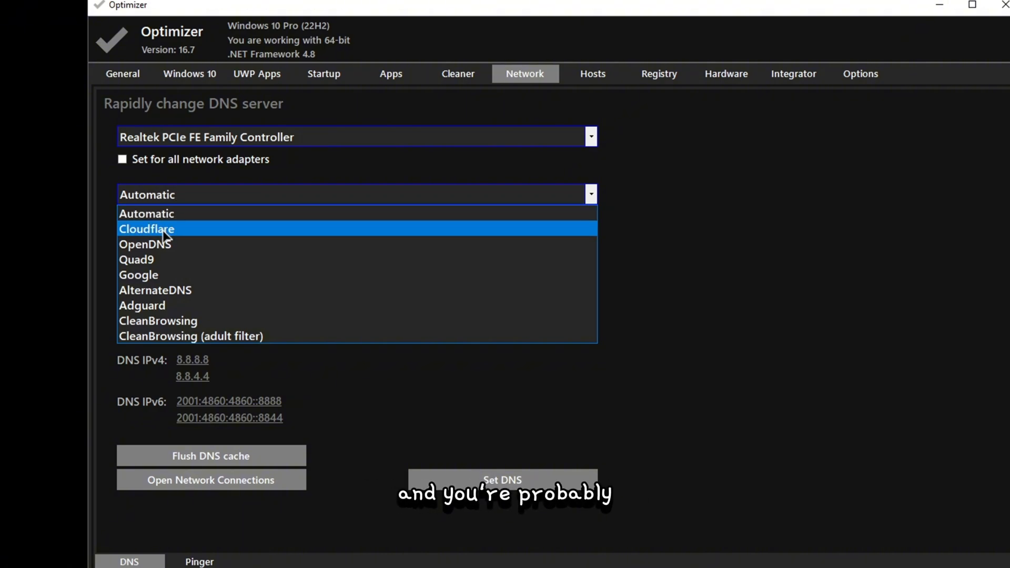
mouse_move(139, 274)
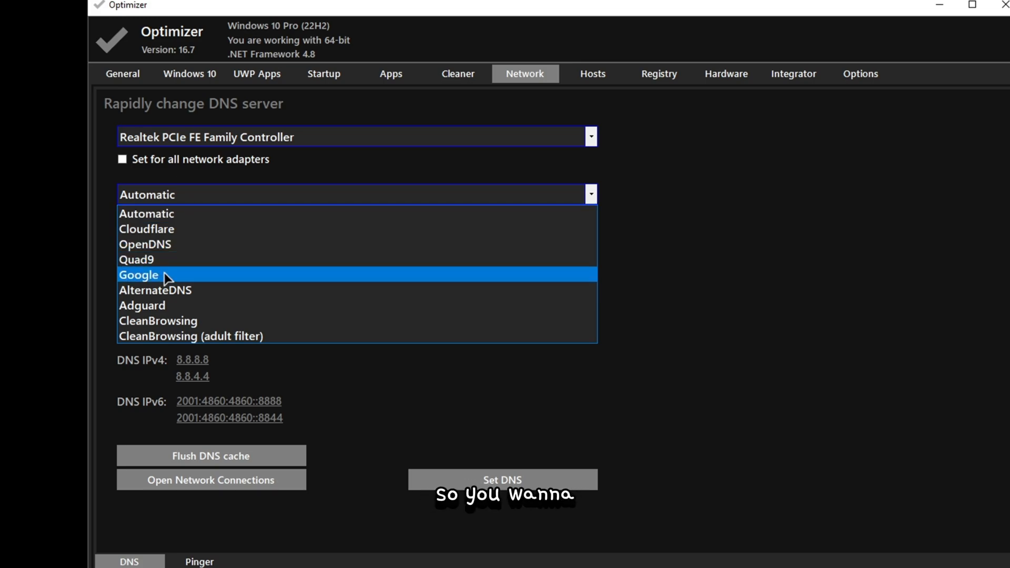
click(137, 274)
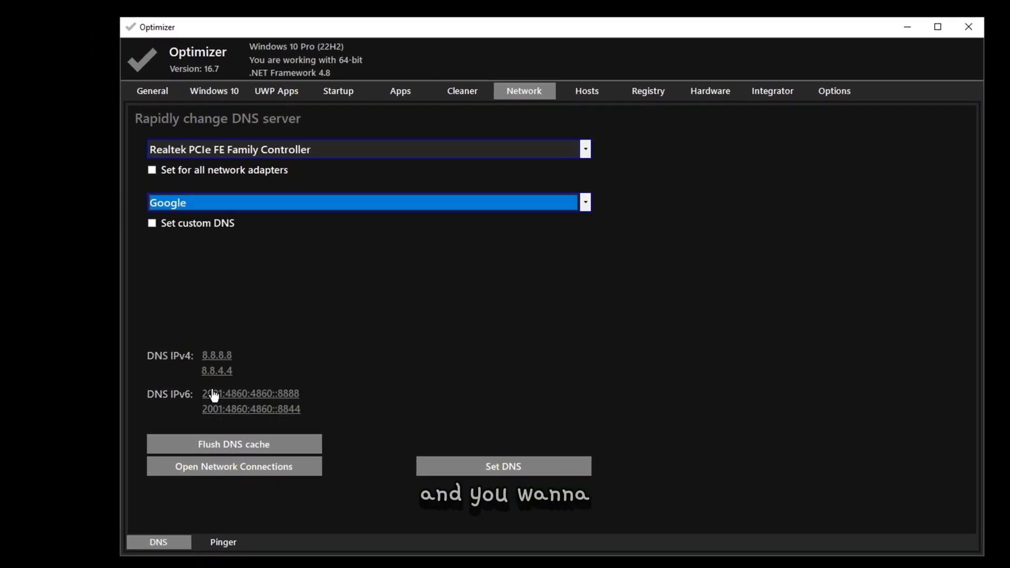
click(223, 542)
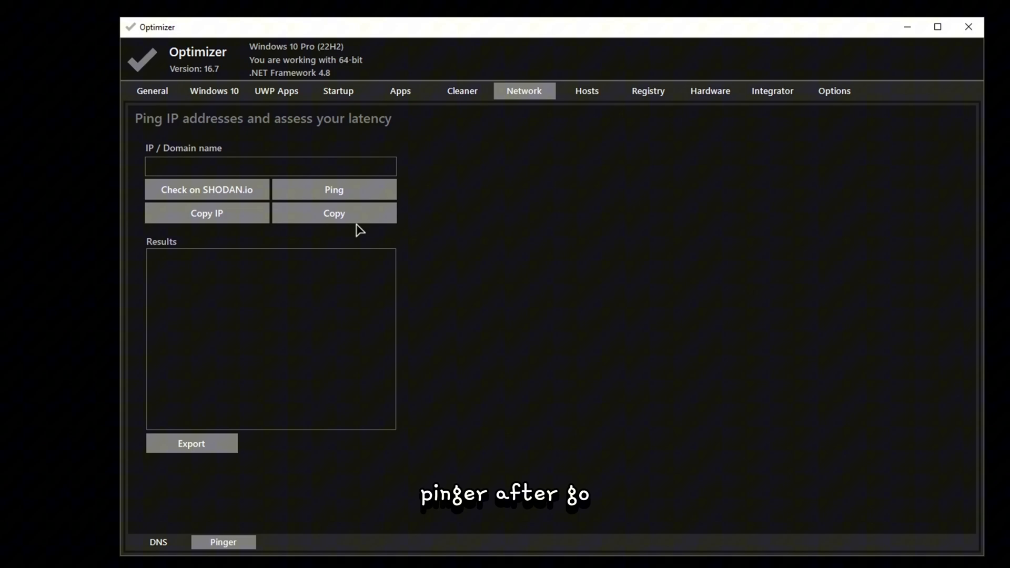
Ping 8.8.8.8 to measure Google DNS latency, then return to the DNS server choices
text(8)
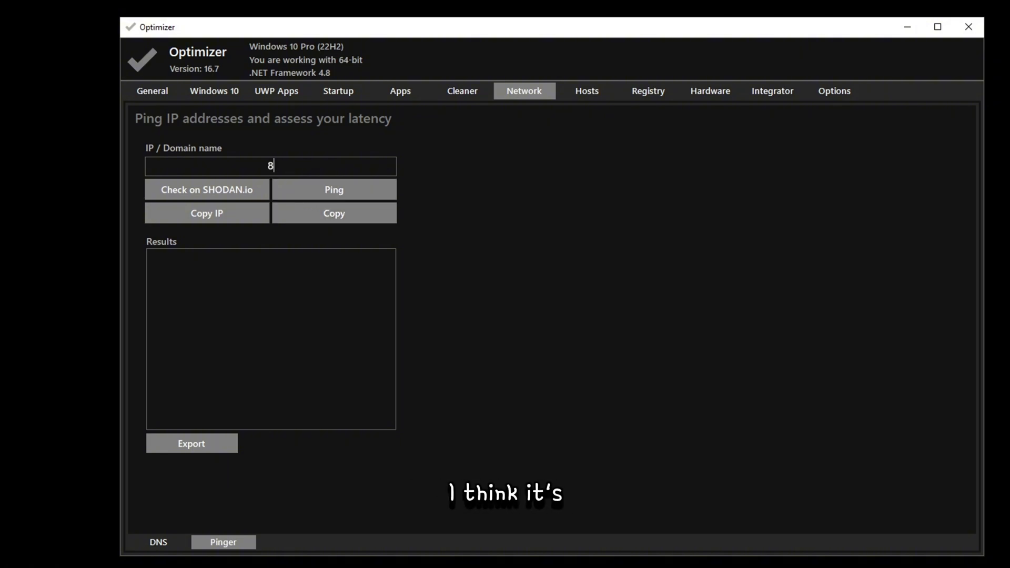
text(.8.8.8)
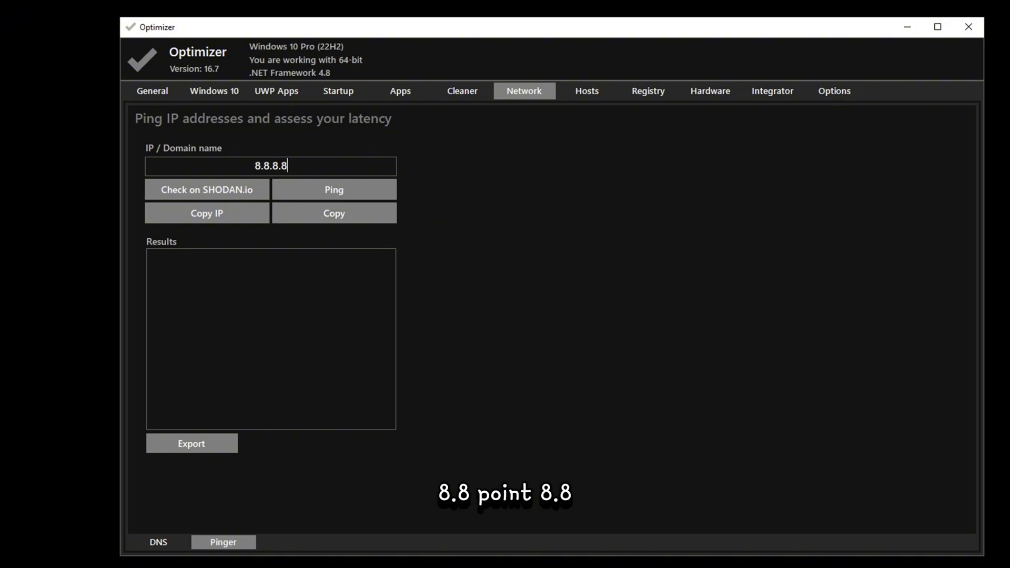
click(333, 189)
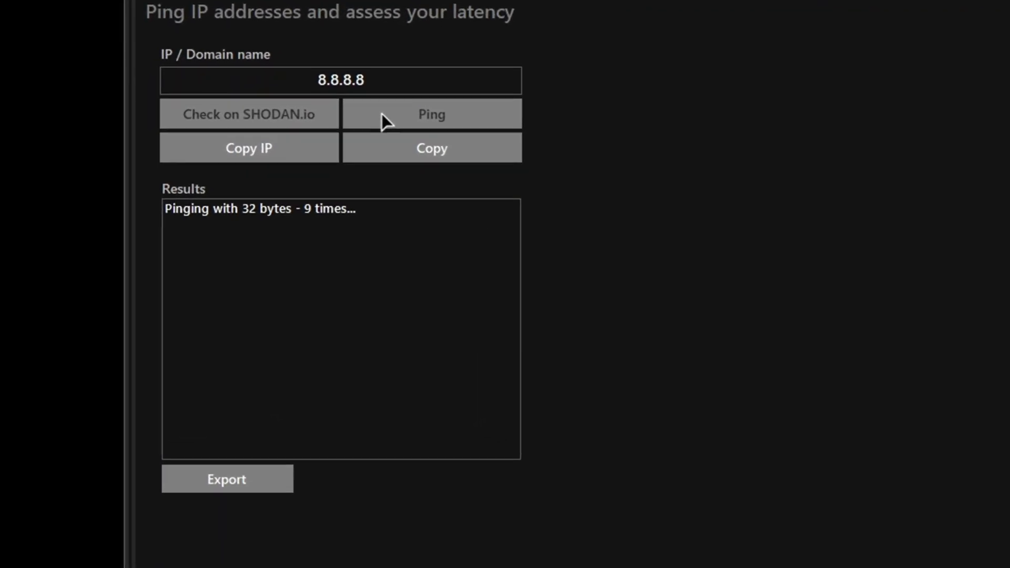
click(431, 114)
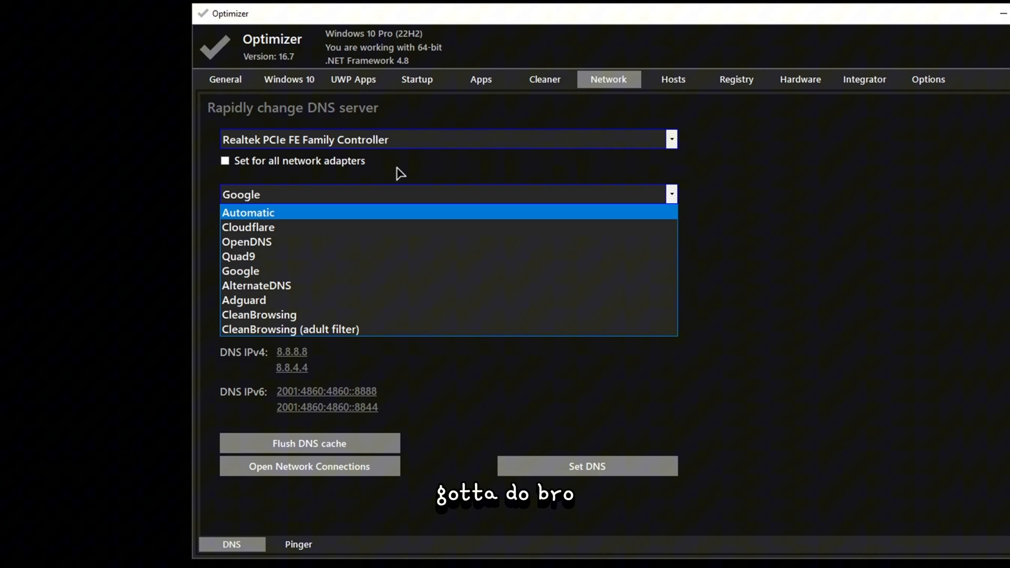
Choose OpenDNS, then find and select its IPv4 address 208.67.222.222 in a Google search
click(246, 242)
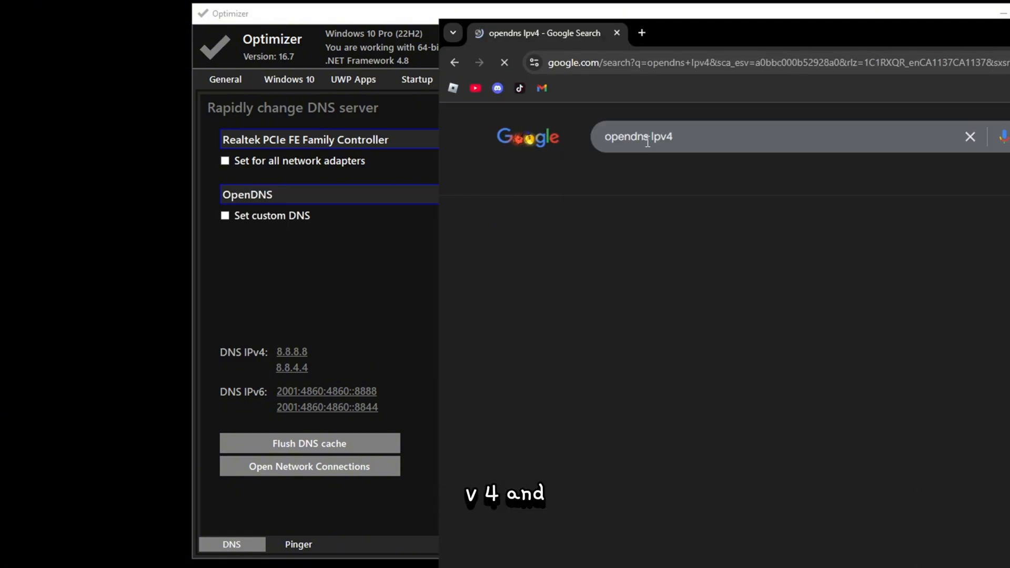
right_click(527, 318)
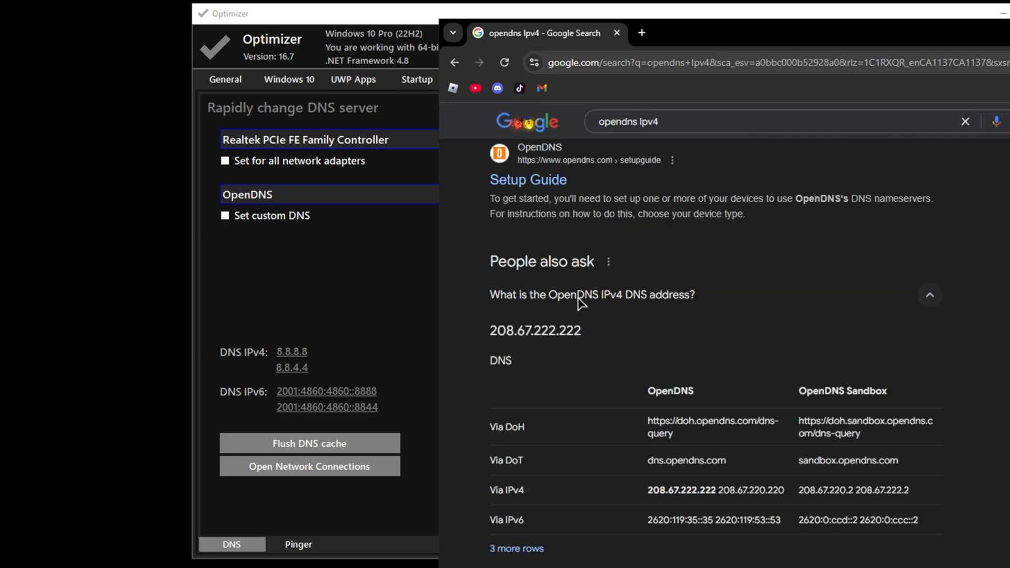
double_click(534, 329)
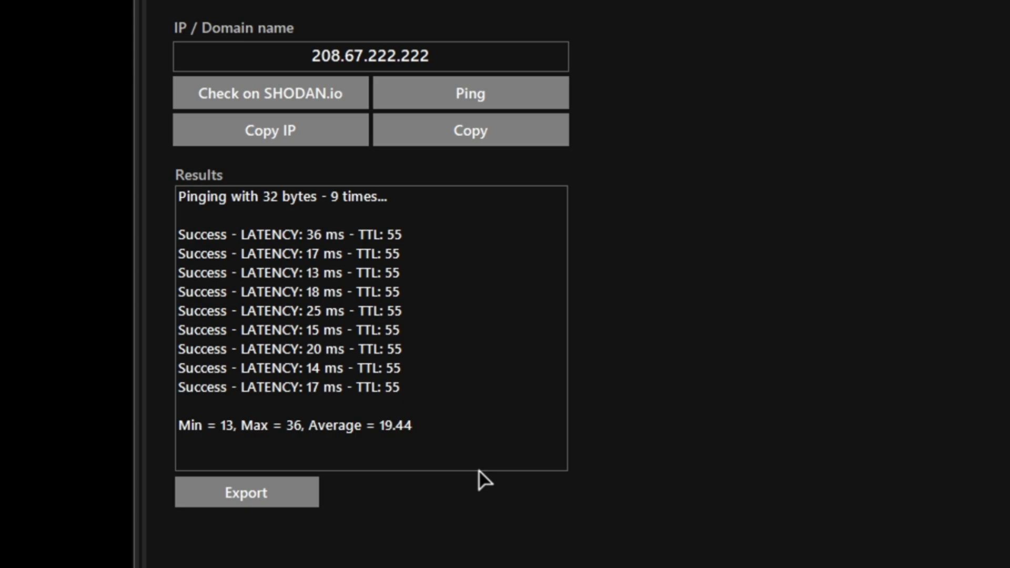
mouse_move(392, 434)
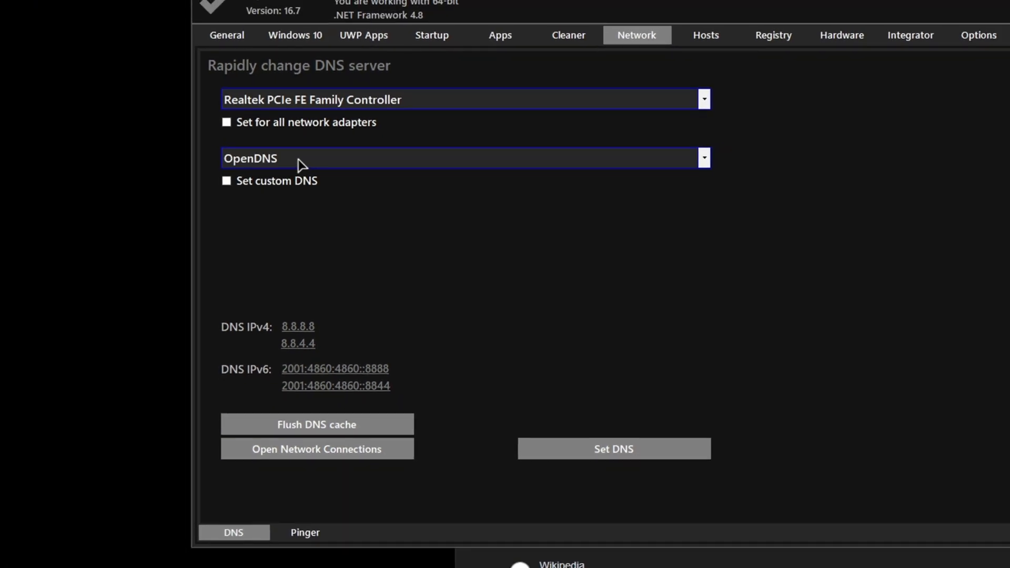
Show the DNS provider list again with OpenDNS still chosen
click(704, 158)
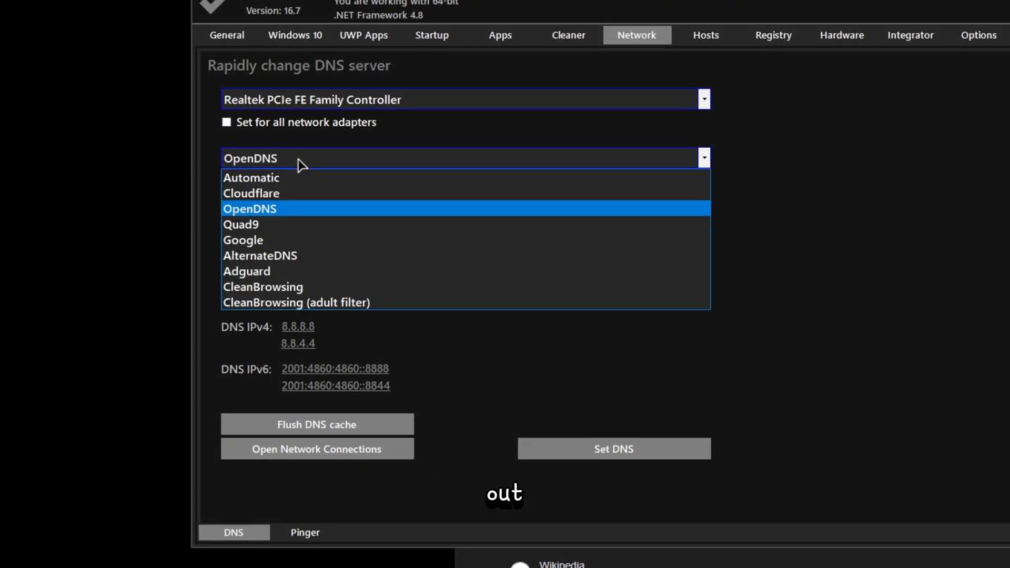
mouse_move(308, 302)
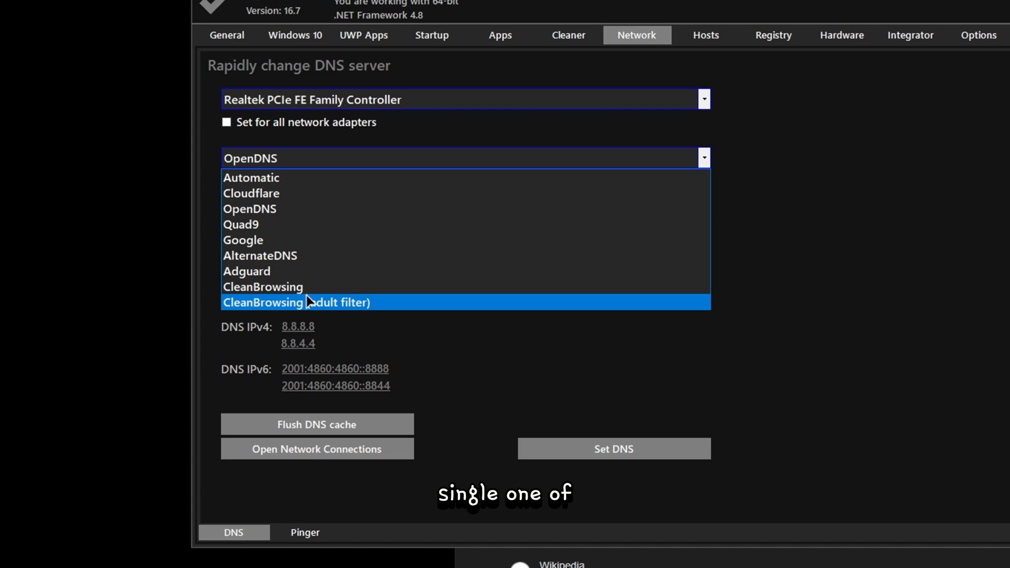